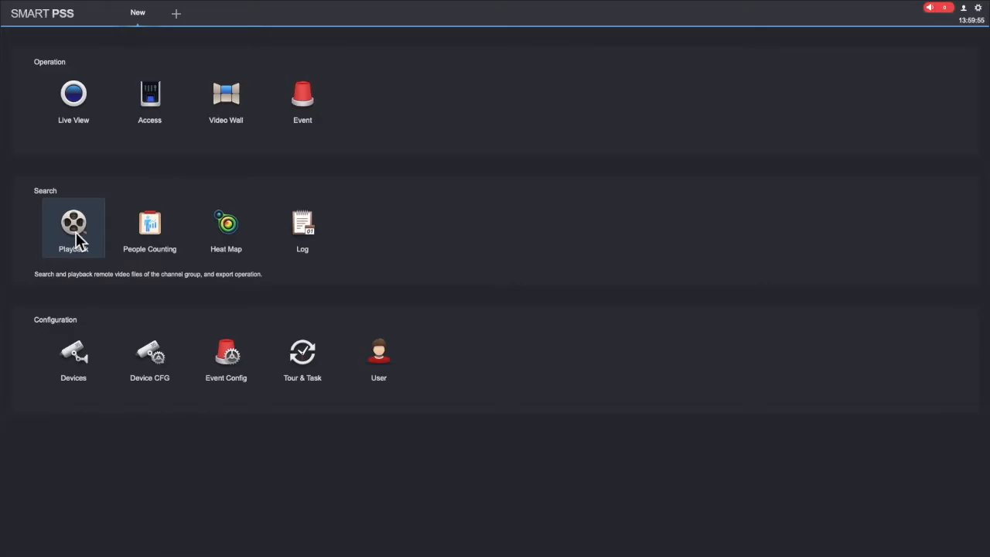
- Open Playback, select the TAGGING channel under Brian NVR, and search its recordings
{"action": "left_click", "coordinate": [73, 227]}
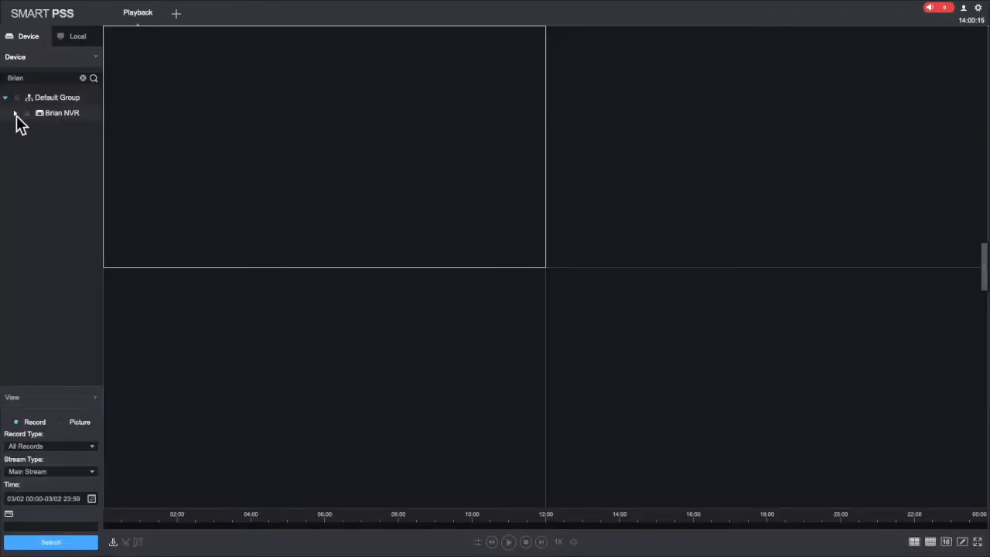
{"action": "left_click", "coordinate": [15, 113]}
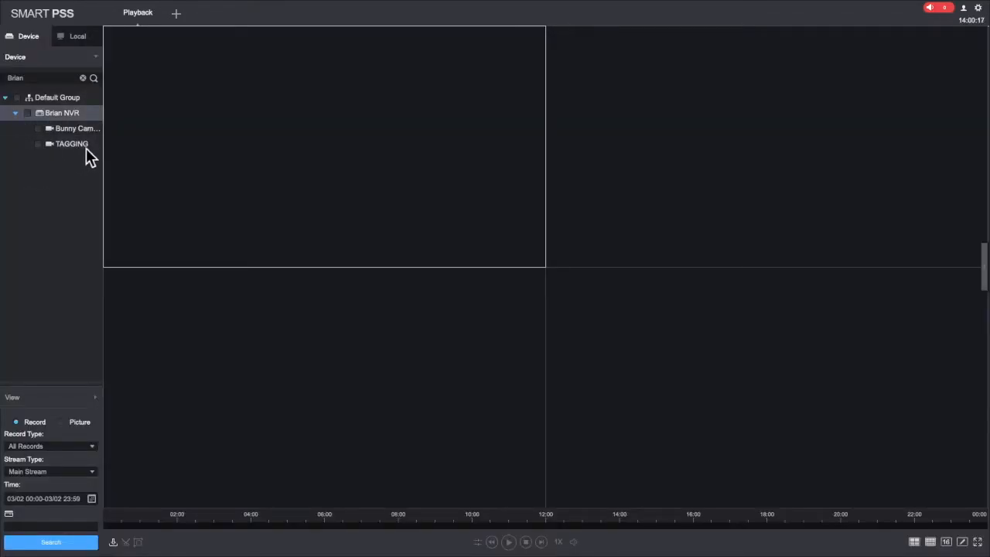
{"action": "left_click", "coordinate": [37, 144]}
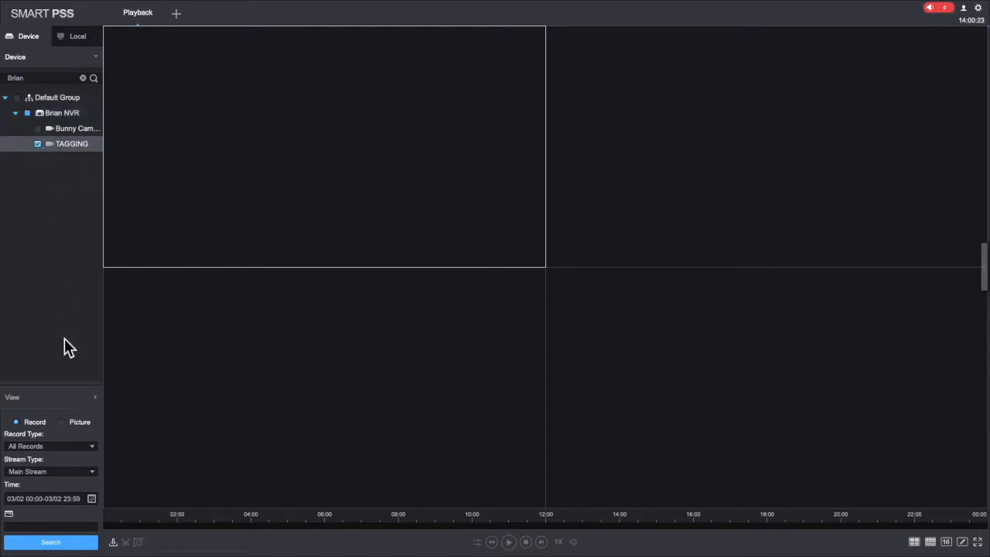
{"action": "left_click", "coordinate": [50, 542]}
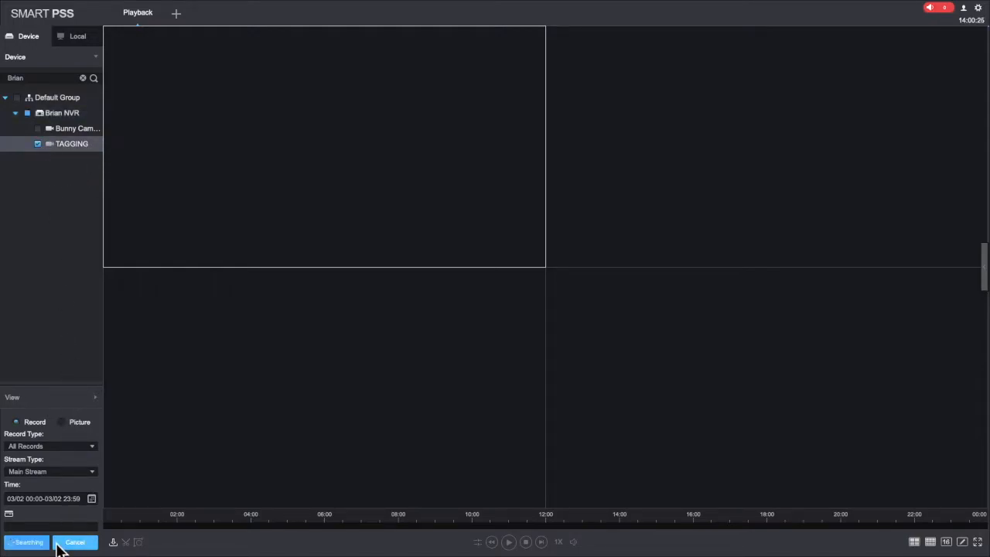
- Zoom the timeline to show the TAGGING recordings from about 10:00 to 13:45
{"action": "left_click", "coordinate": [27, 542]}
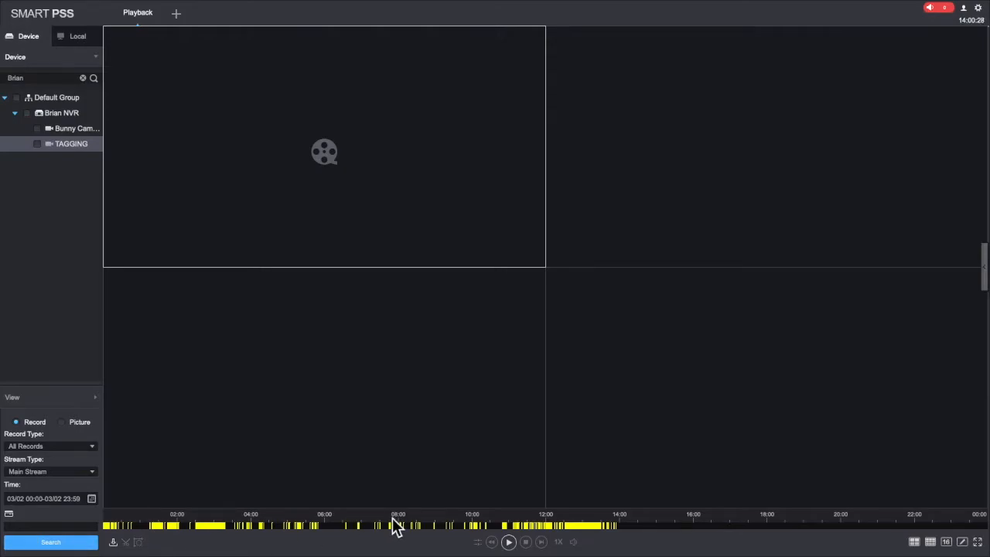
{"action": "mouse_move", "coordinate": [541, 534]}
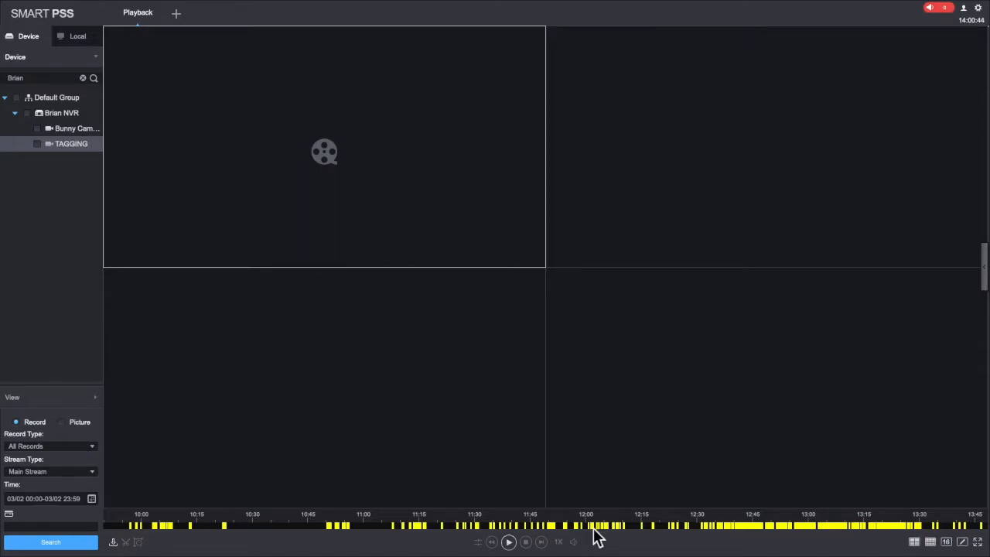
{"action": "mouse_move", "coordinate": [410, 532]}
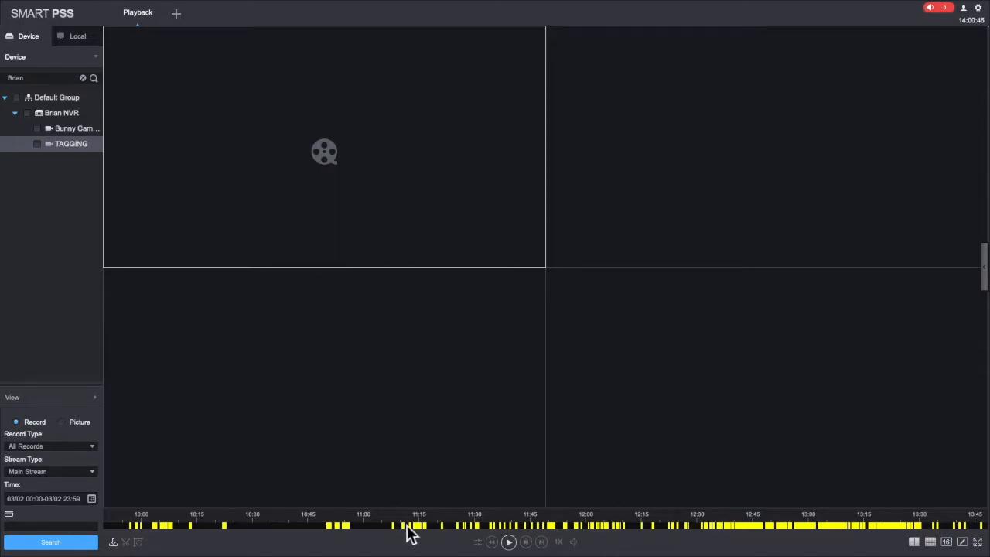
{"action": "mouse_move", "coordinate": [171, 538]}
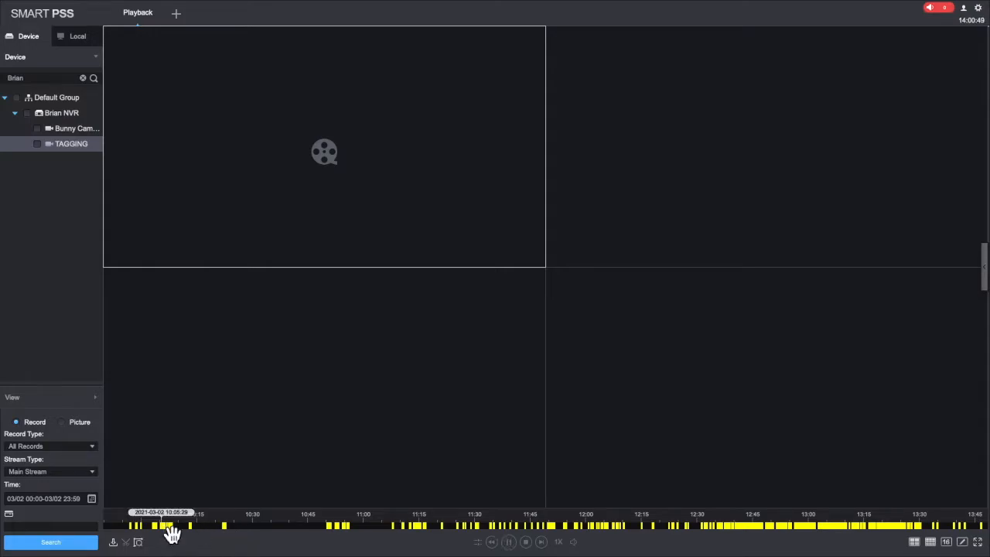
- Play the TAGGING recording from around 10:05 on the timeline
{"action": "left_click", "coordinate": [170, 526]}
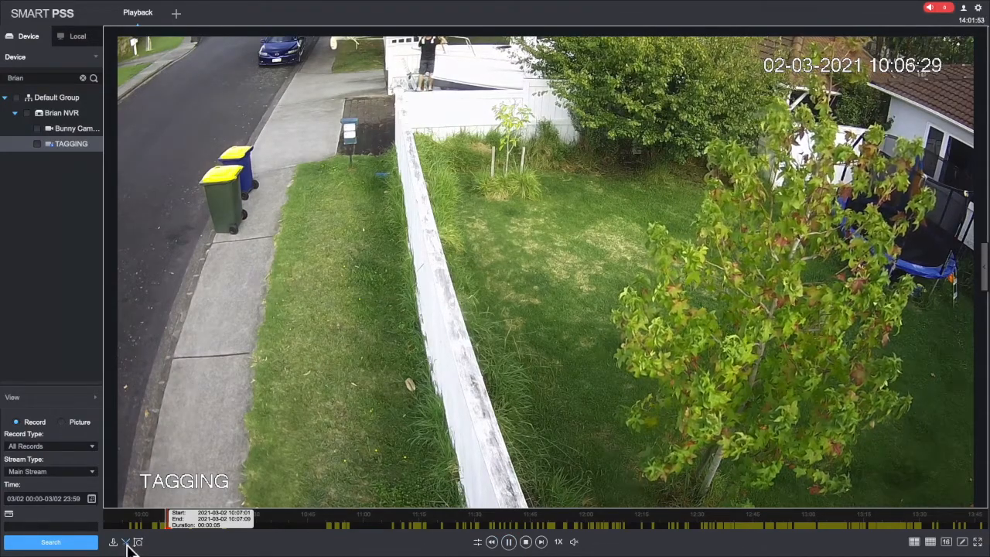
- Export the marked clip as MP4, confirming the stop-playback prompt
{"action": "left_click", "coordinate": [138, 541]}
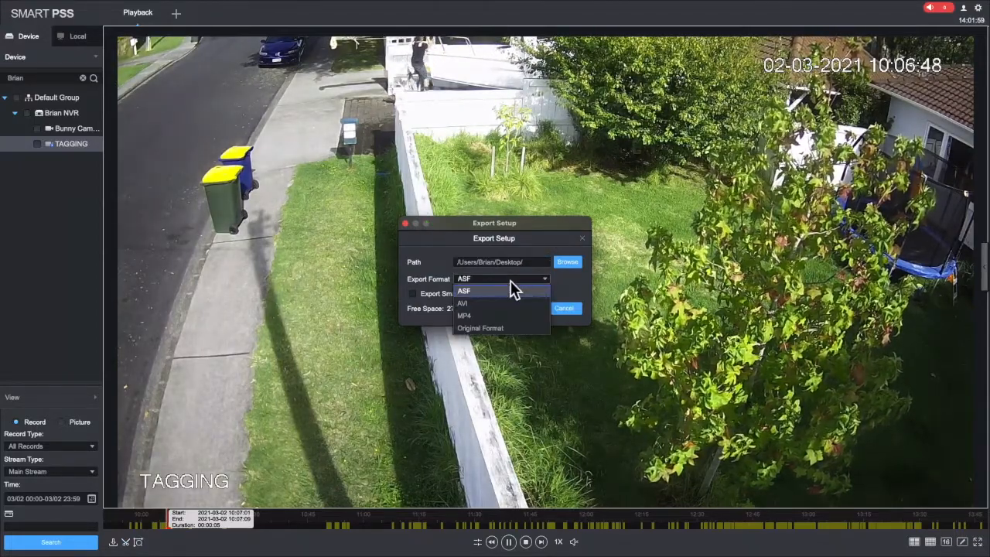
{"action": "left_click", "coordinate": [464, 316]}
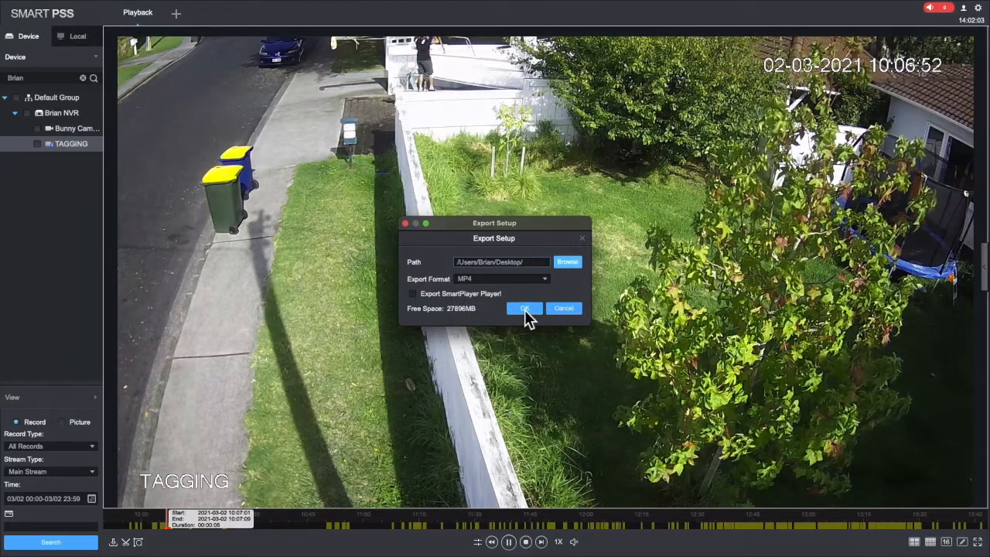
{"action": "left_click", "coordinate": [524, 308]}
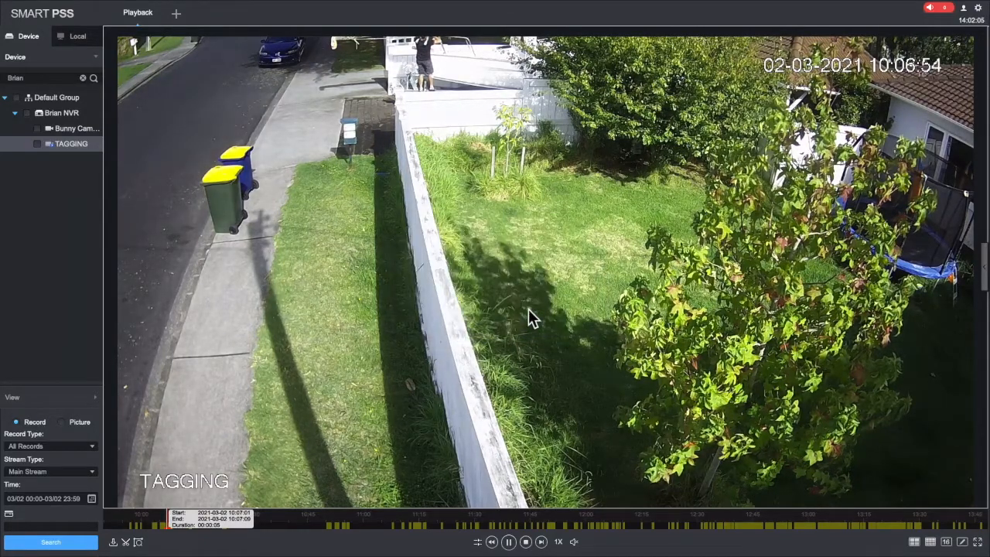
{"action": "left_click", "coordinate": [125, 542]}
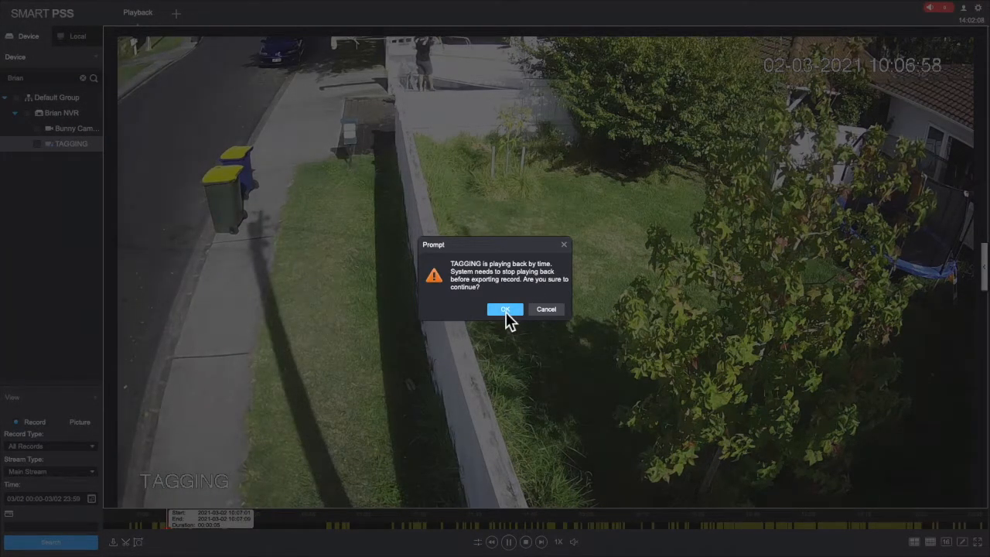
{"action": "left_click", "coordinate": [505, 309]}
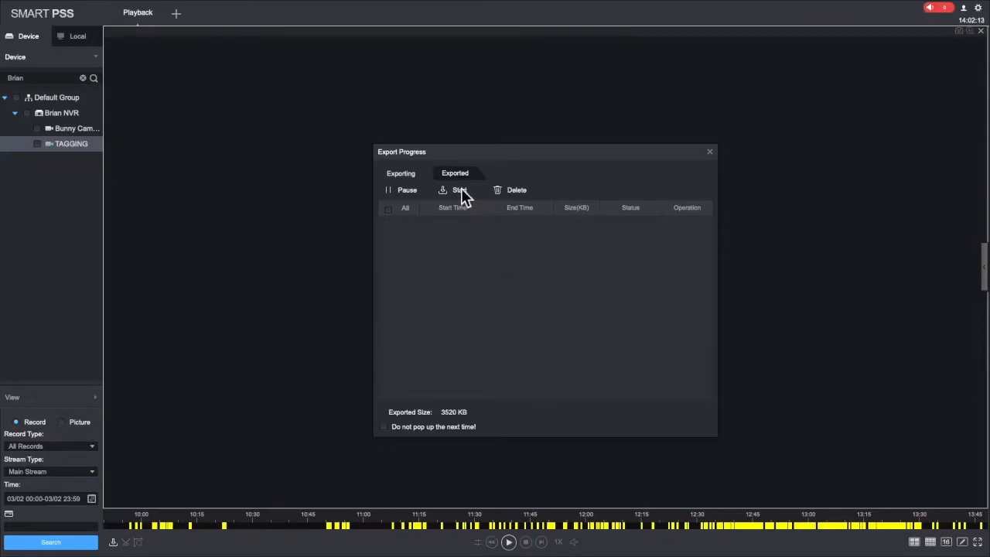
- Check the Exporting tab for the finished 10:07:01–10:07:09 clip entry
{"action": "left_click", "coordinate": [455, 173]}
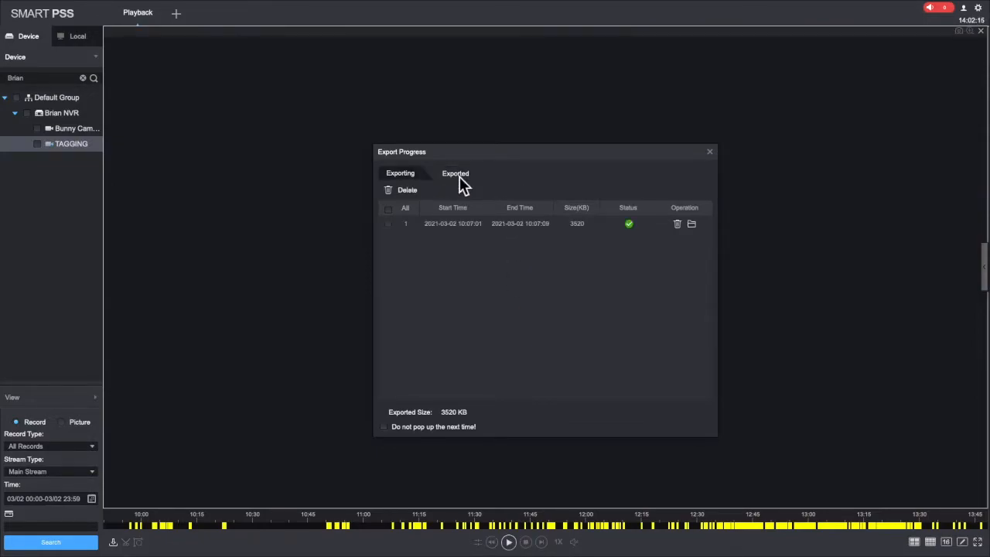
{"action": "mouse_move", "coordinate": [719, 236]}
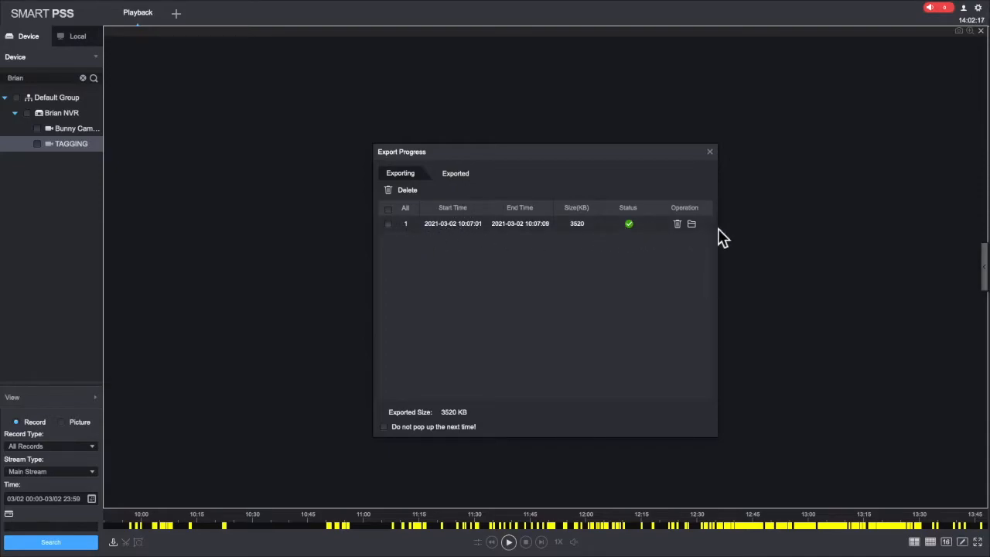
{"action": "mouse_move", "coordinate": [691, 225]}
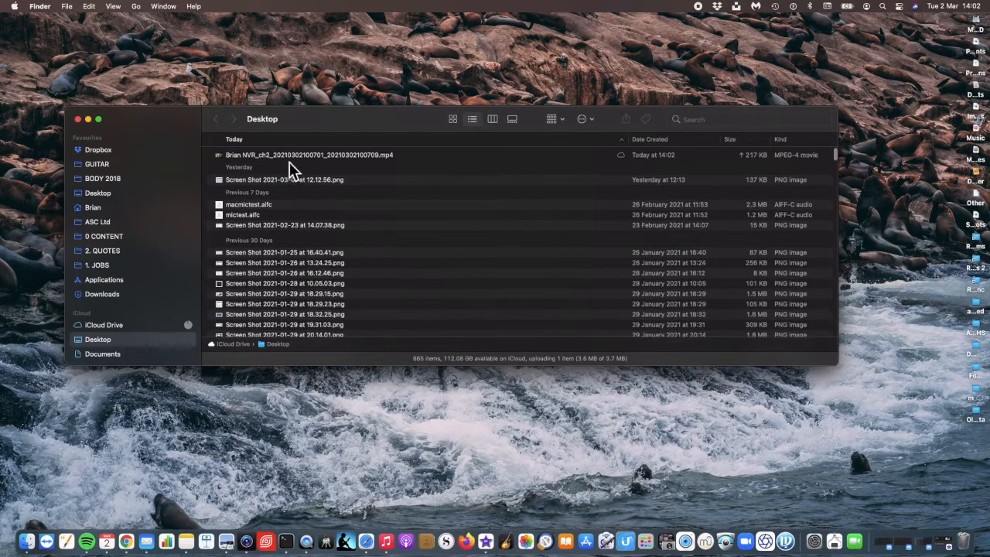
- Select the exported Brian NVR MP4 file on the Desktop in Finder
{"action": "left_click", "coordinate": [308, 154]}
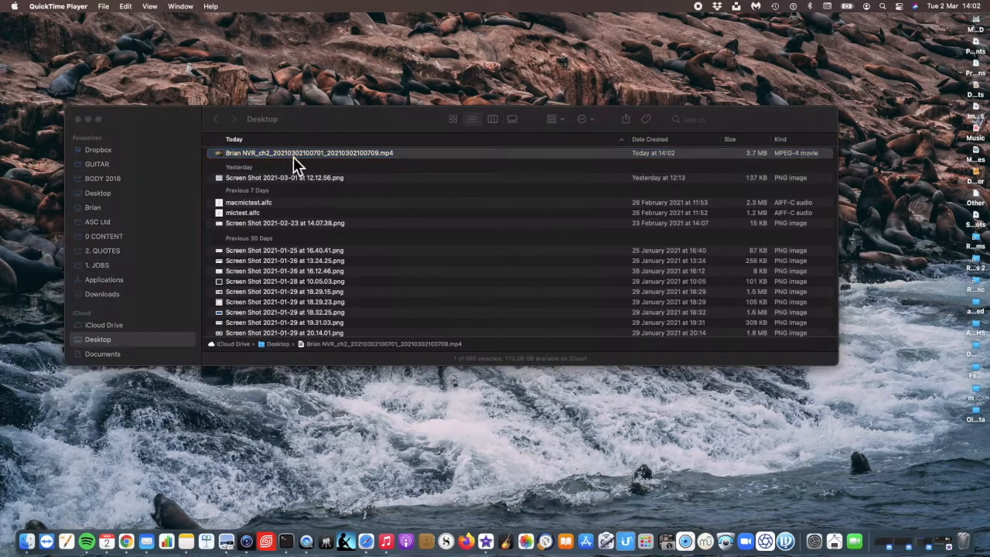
- Open the exported MP4 in QuickTime Player and play it
{"action": "double_click", "coordinate": [309, 153]}
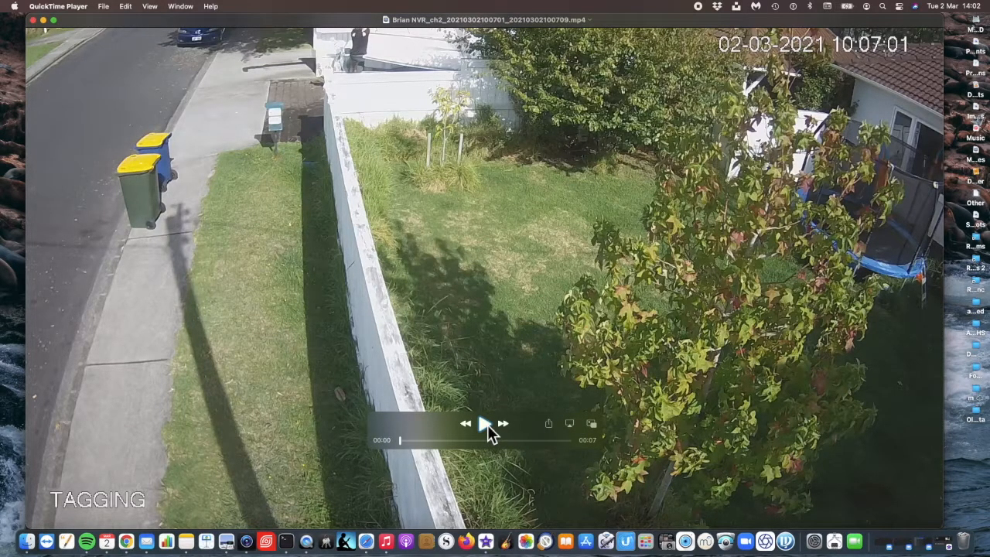
{"action": "left_click", "coordinate": [484, 423]}
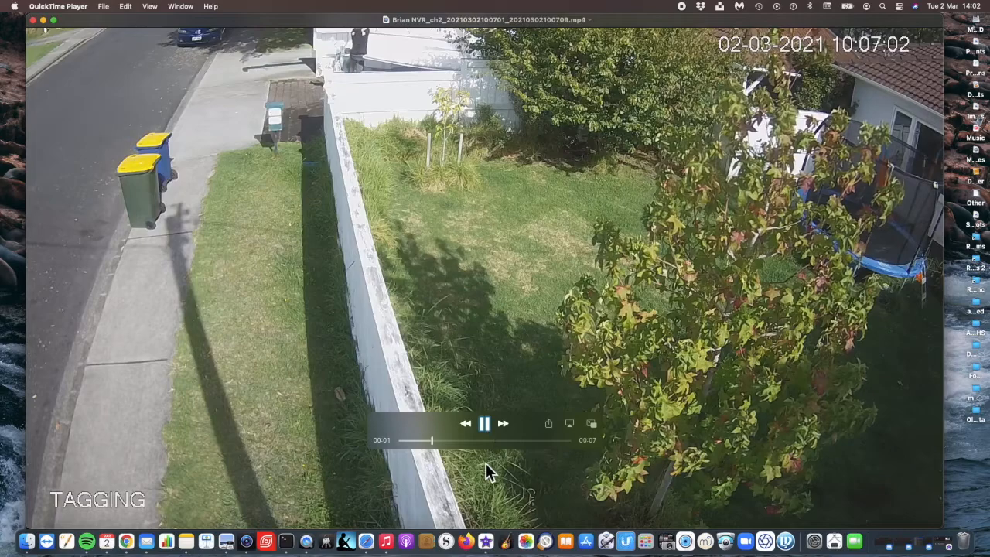